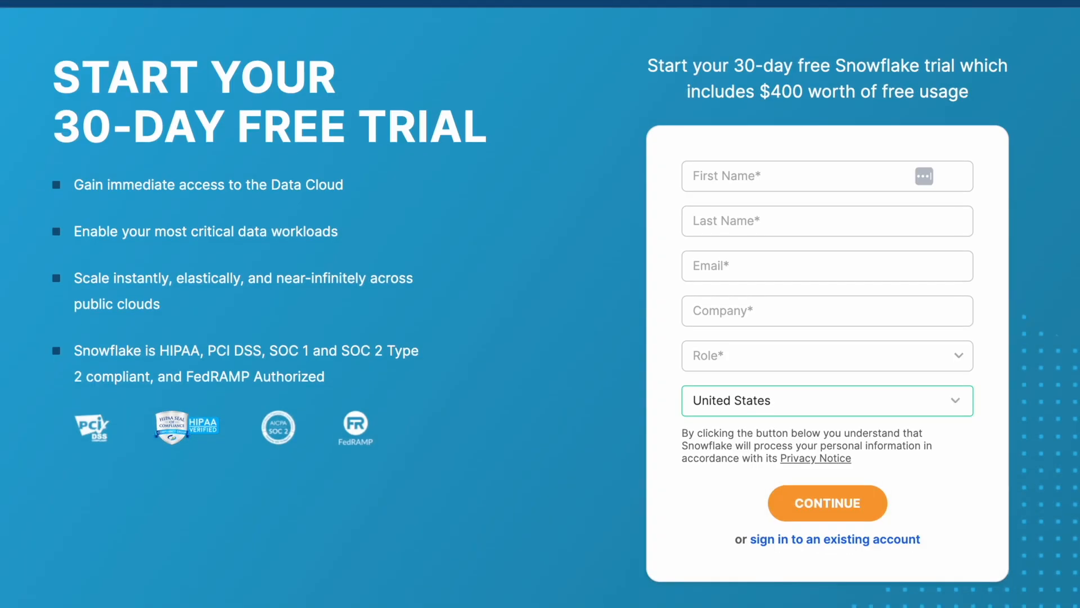
# Step: Run the context statements and confirm DEMO in database DES as the worksheet schema
pyautogui.scroll(-3)
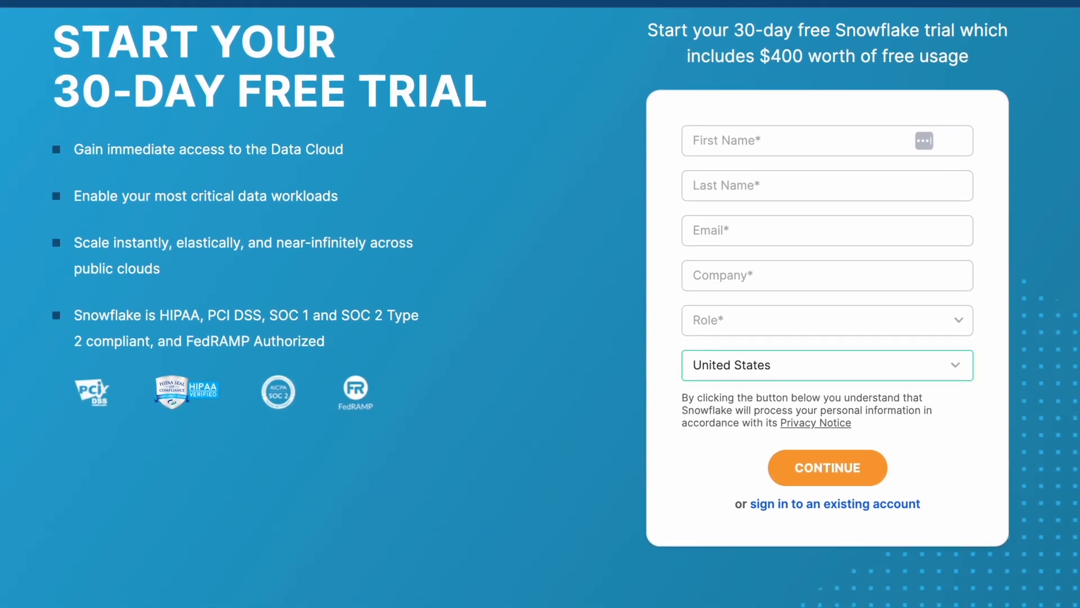
pyautogui.scroll(-3)
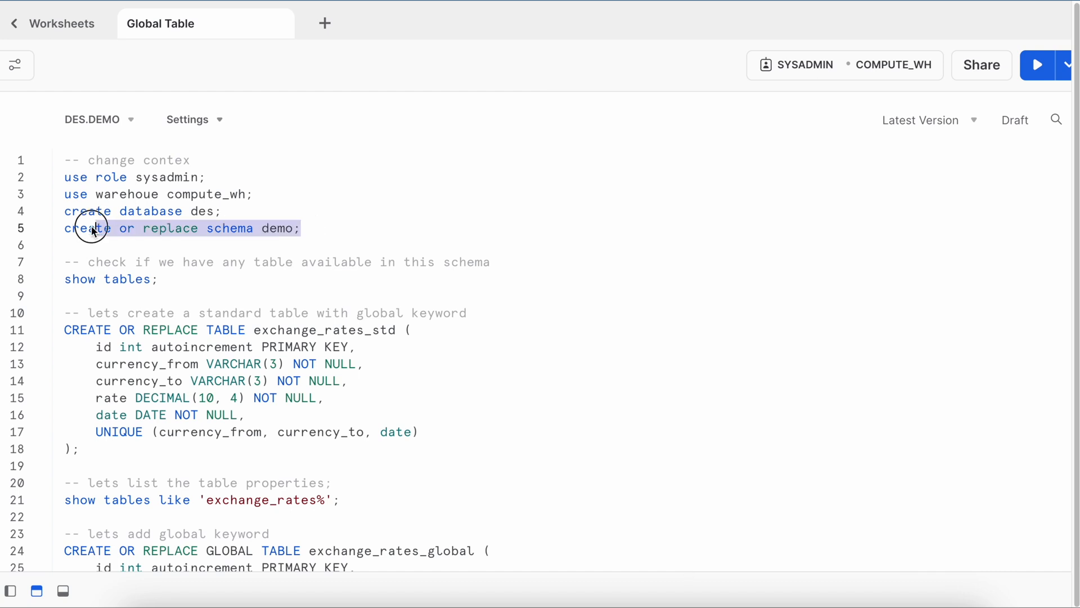
pyautogui.click(92, 119)
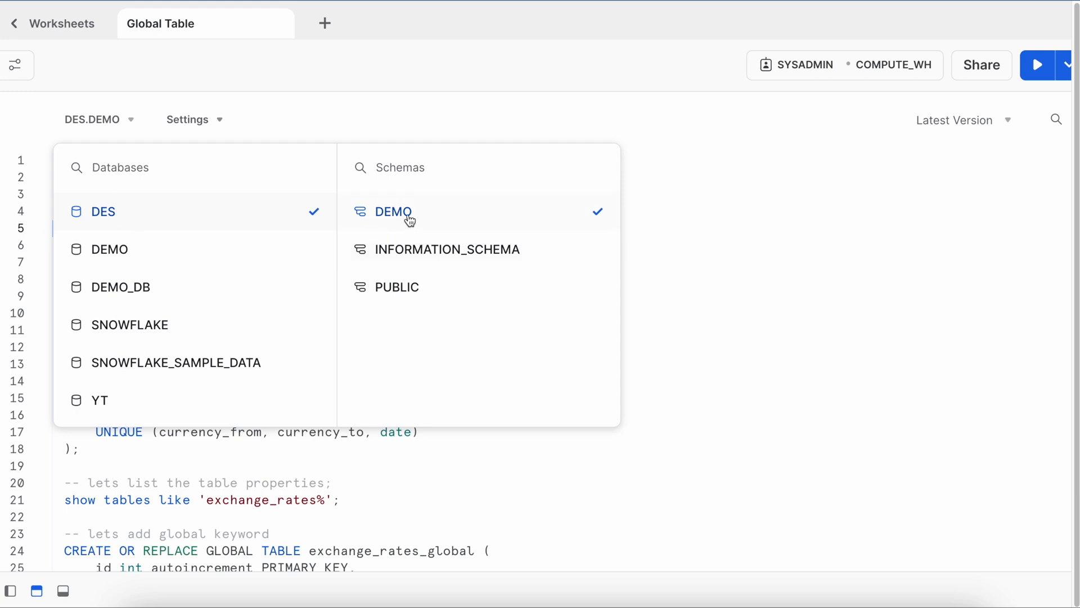
pyautogui.click(393, 212)
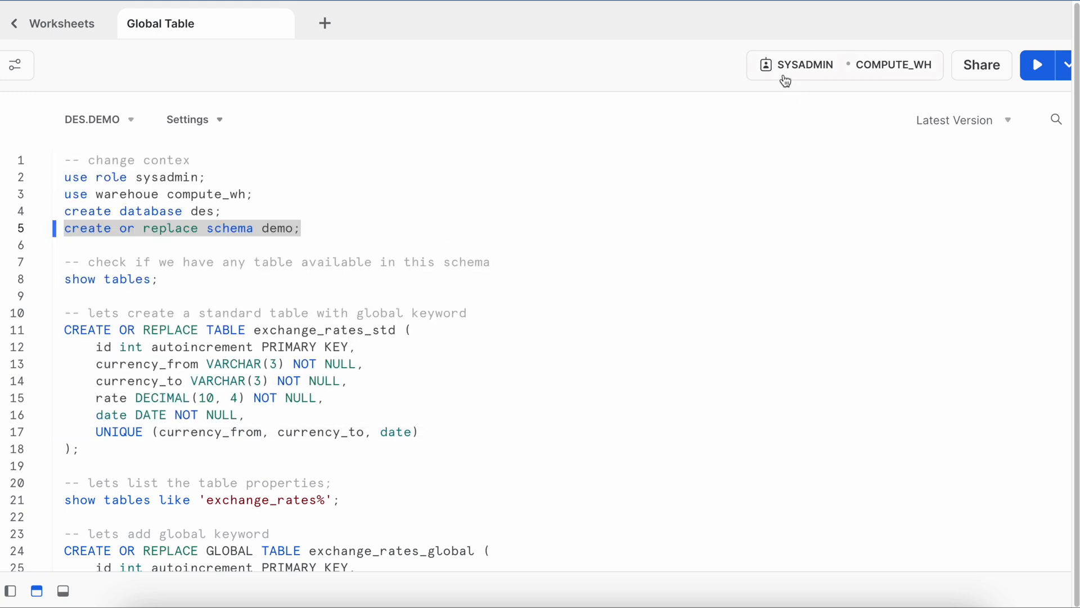
pyautogui.moveTo(891, 76)
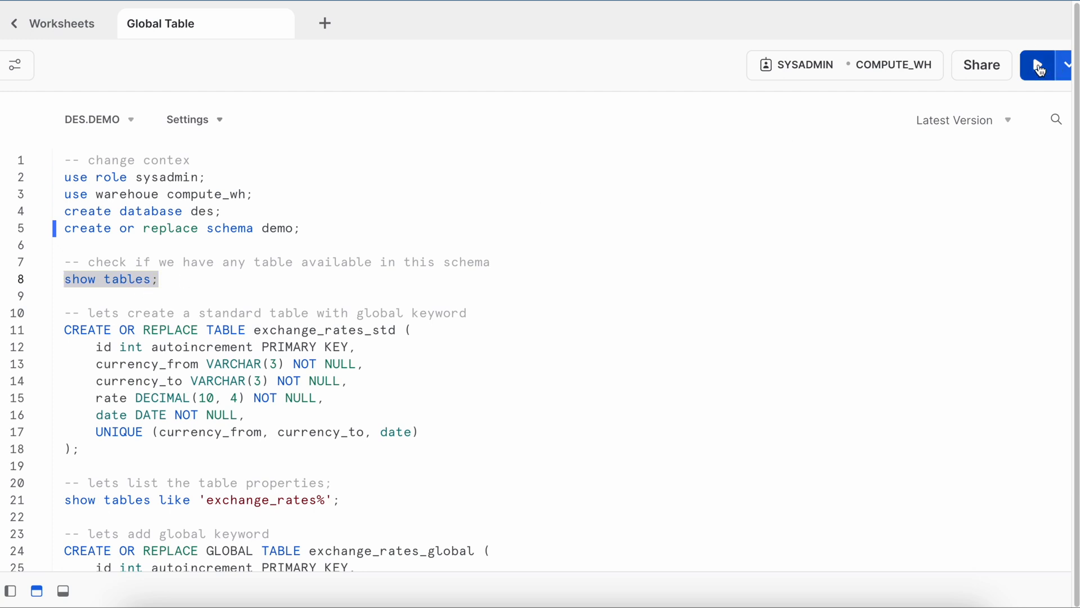
# Step: Run 'show tables;' on DEMO and focus the exchange_rates_std table definition
pyautogui.click(1038, 65)
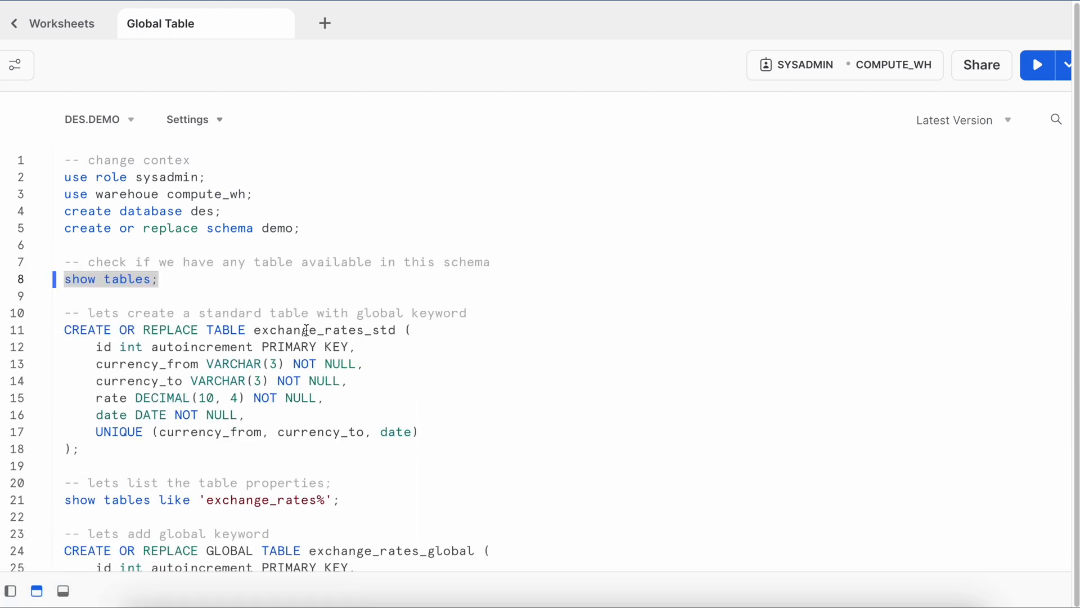
pyautogui.doubleClick(321, 331)
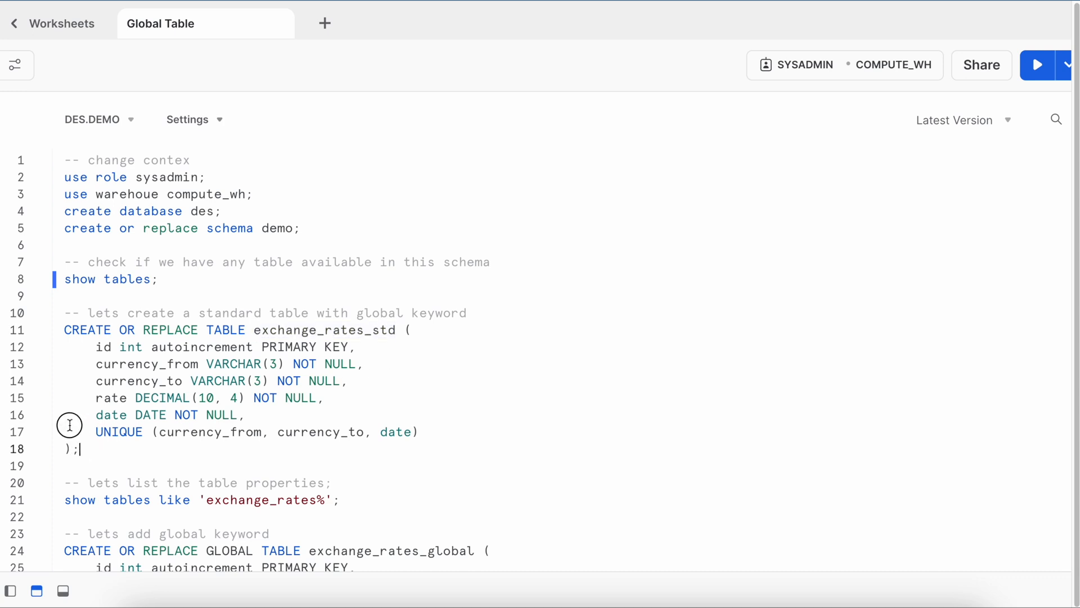
# Step: Create table EXCHANGE_RATES_STD and list tables like 'exchange_rates%'
pyautogui.moveTo(64, 329); pyautogui.dragTo(79, 449)
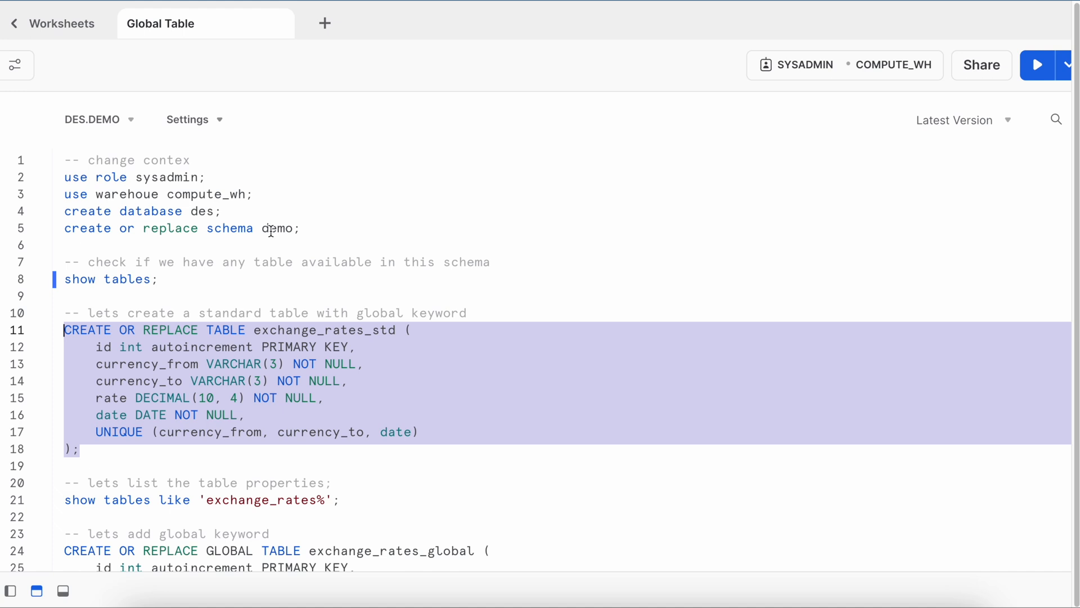
pyautogui.click(1037, 66)
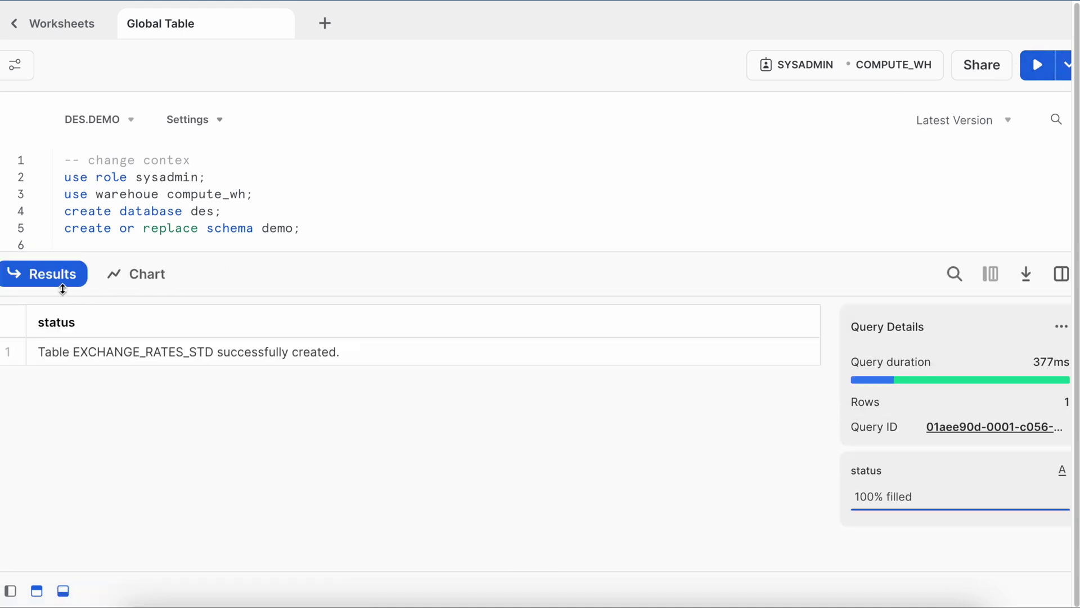
pyautogui.moveTo(61, 290)
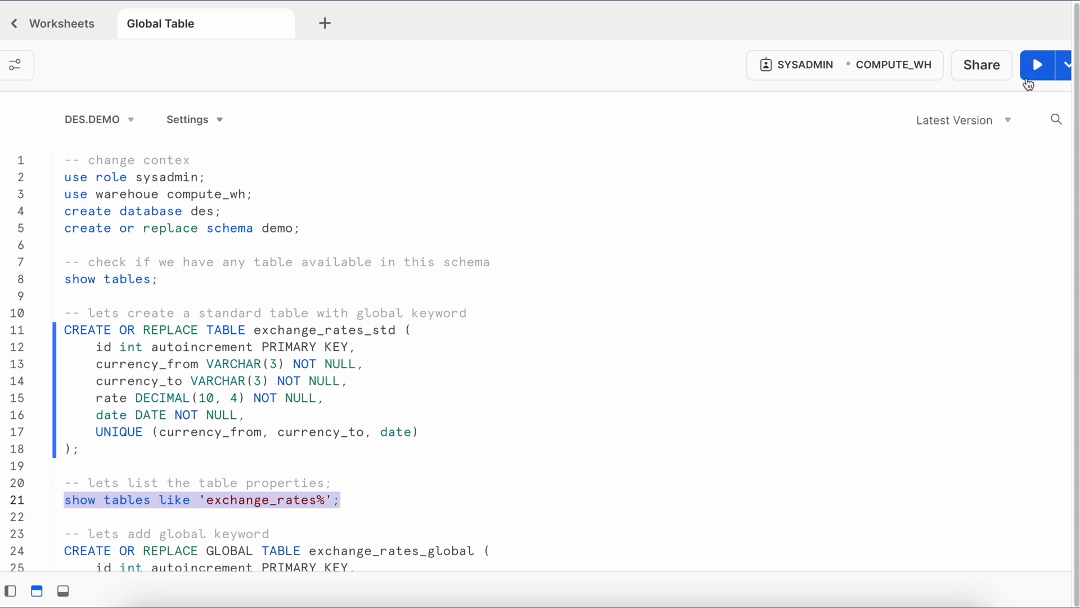
pyautogui.click(1037, 65)
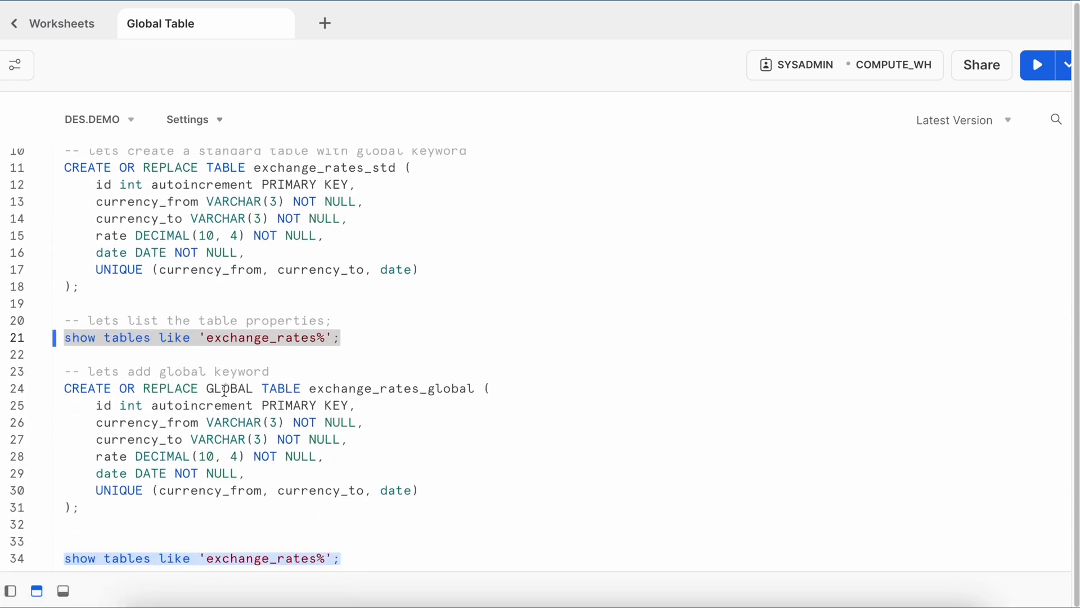
# Step: Run the GLOBAL TABLE exchange_rates_global create and hit 'unexpected TABLE' syntax error on line 24
pyautogui.doubleClick(229, 388)
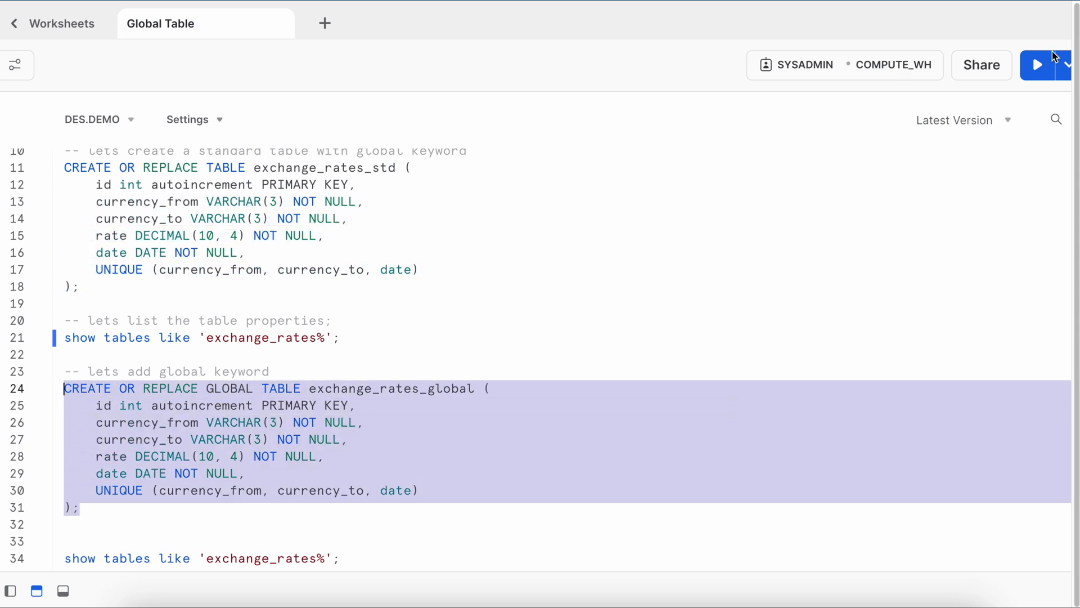
pyautogui.click(1038, 65)
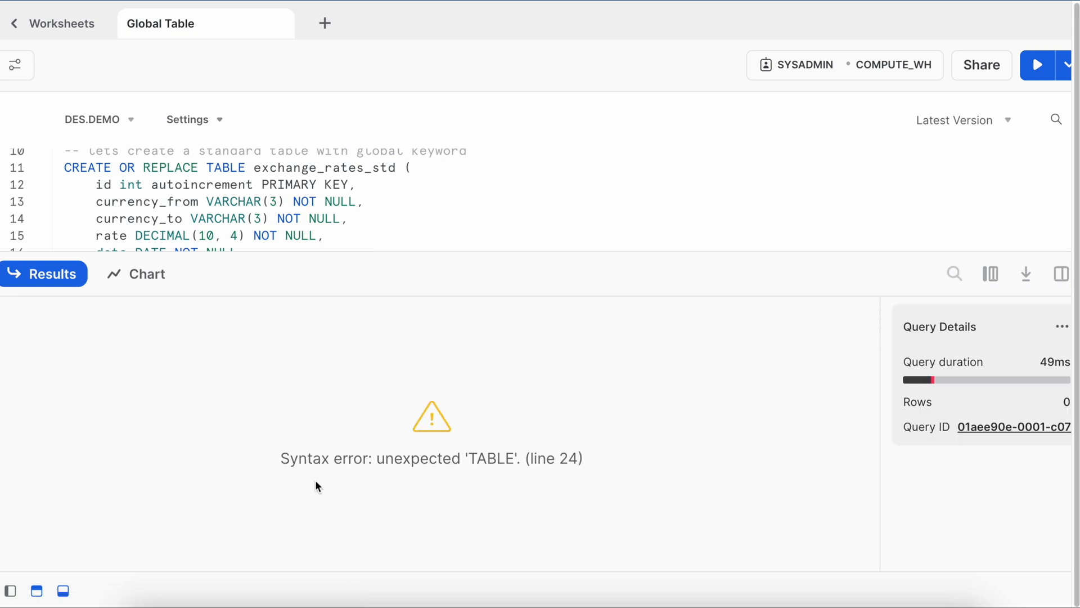
pyautogui.moveTo(403, 489)
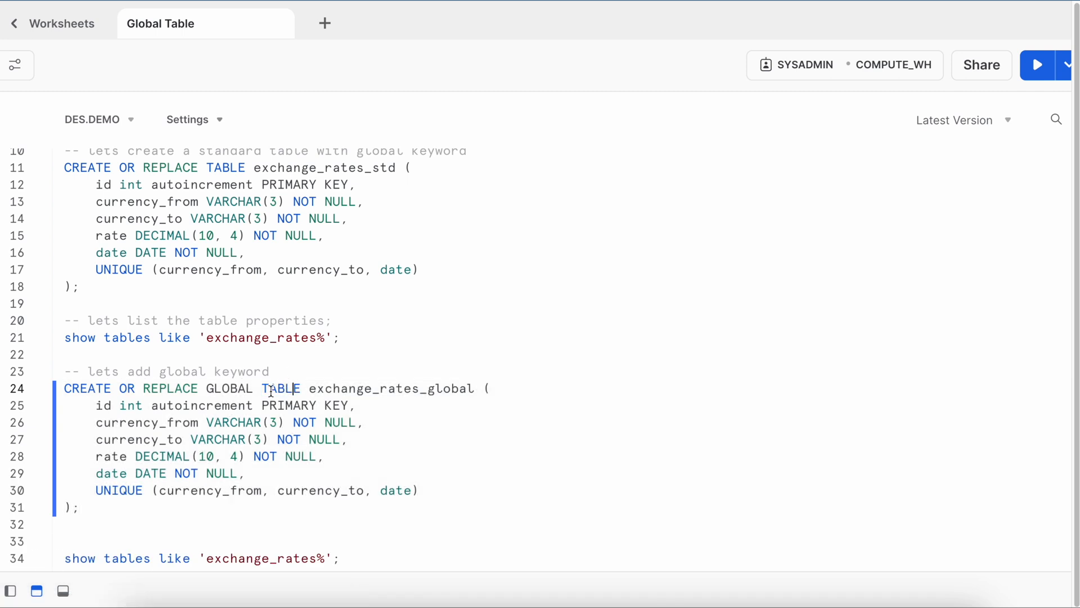
pyautogui.doubleClick(280, 388)
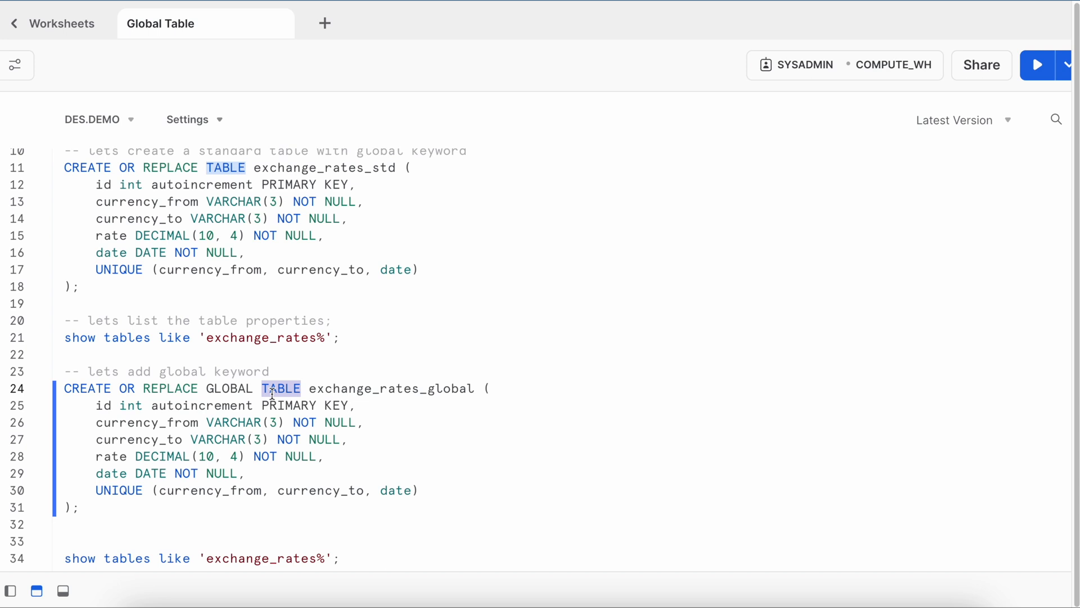
pyautogui.doubleClick(230, 387)
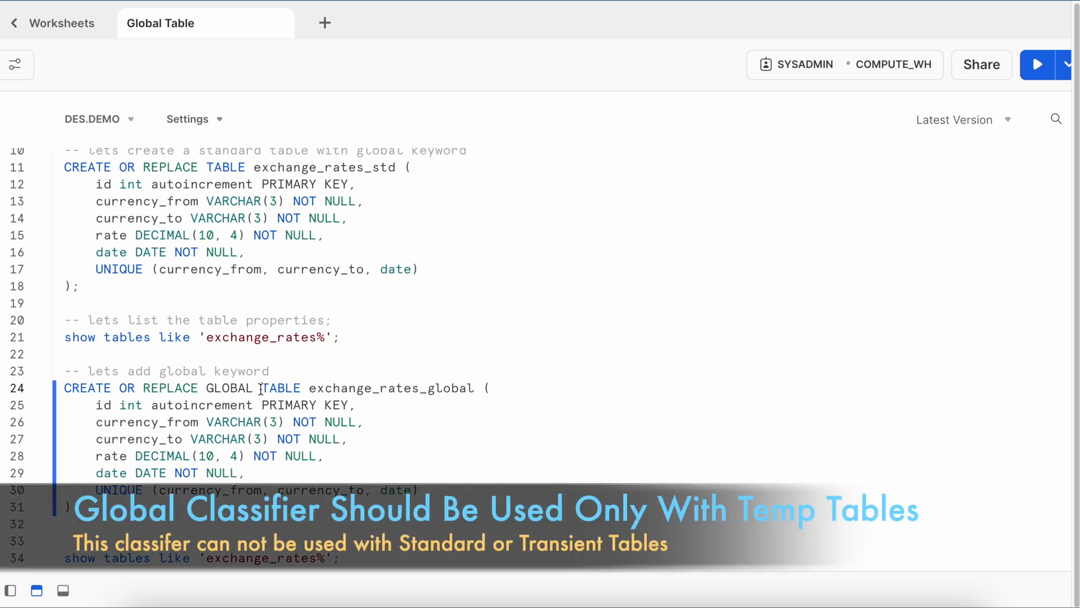
# Step: Correct line 24 to GLOBAL temp TABLE and create EXCHANGE_RATES_GLOBAL successfully
pyautogui.write('temp')
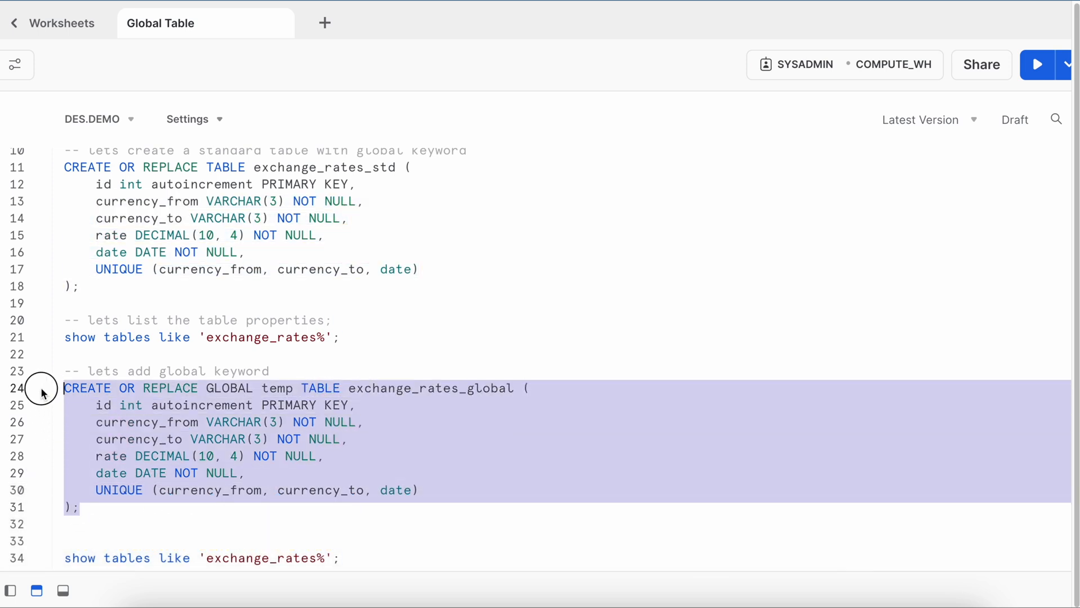
pyautogui.click(1038, 65)
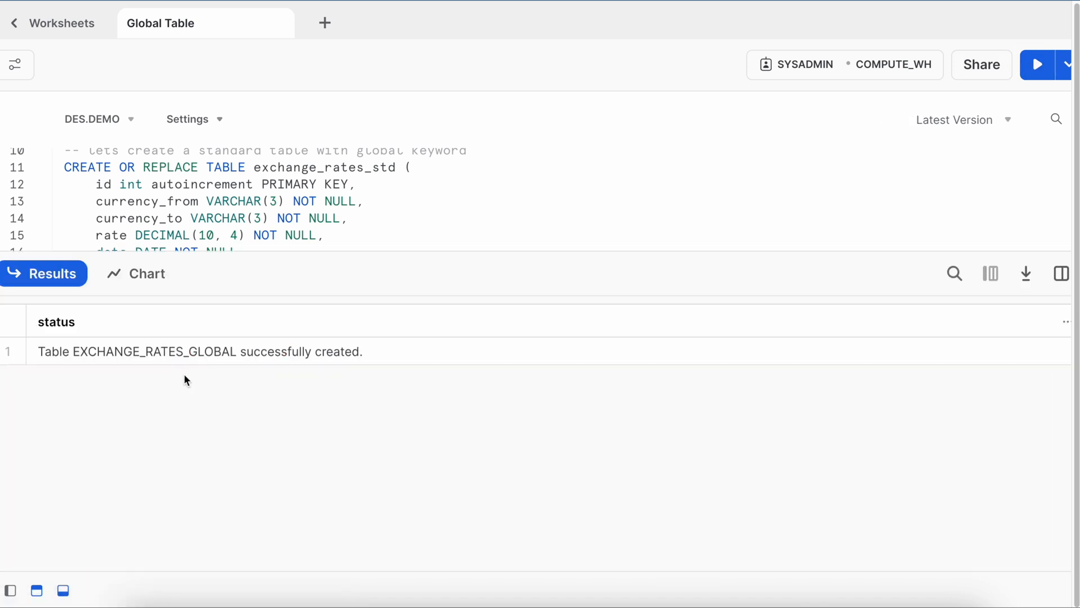
pyautogui.moveTo(187, 360)
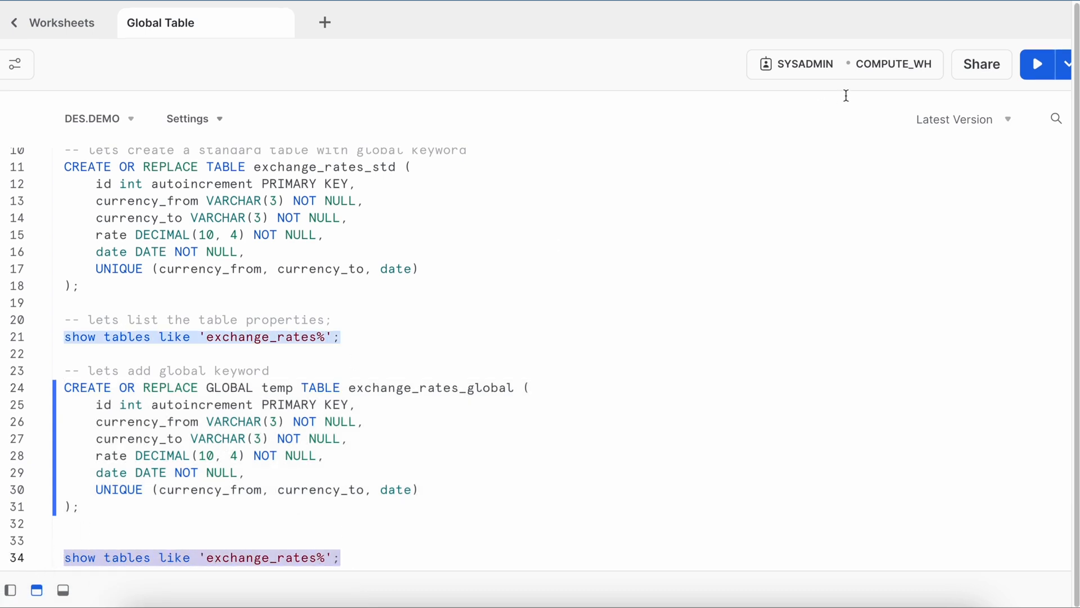
# Step: List exchange_rates tables: EXCHANGE_RATES_GLOBAL as TEMPORARY, EXCHANGE_RATES_STD as TABLE
pyautogui.click(1037, 64)
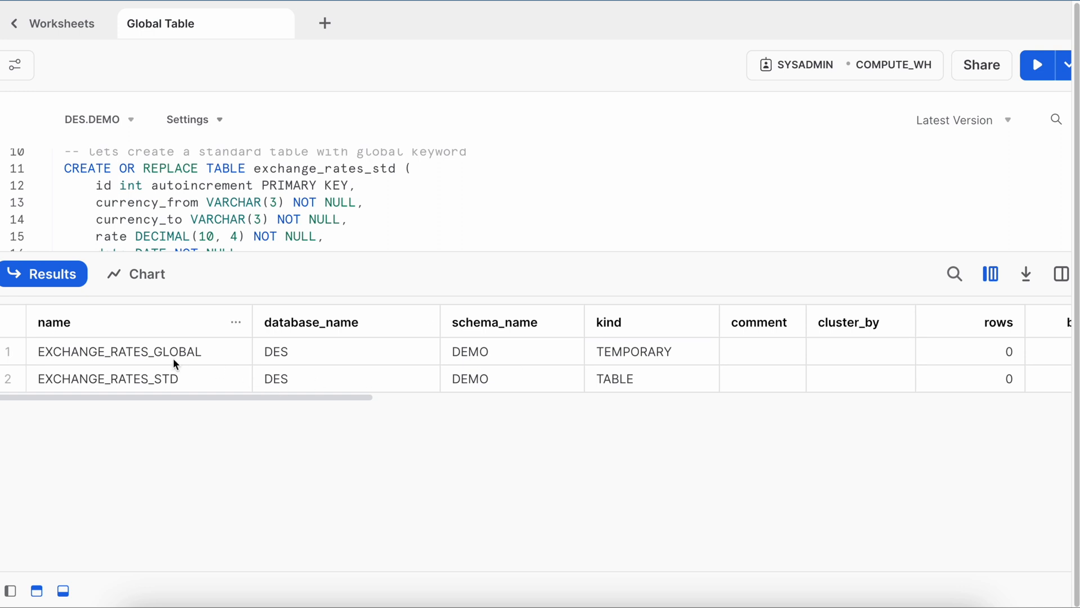
pyautogui.moveTo(115, 383)
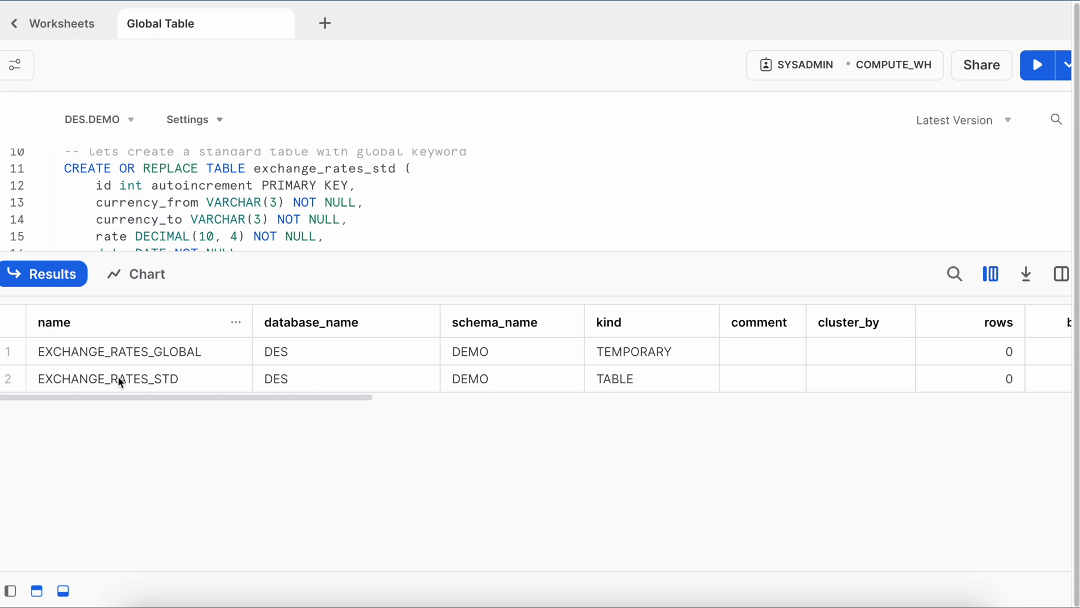
pyautogui.moveTo(172, 357)
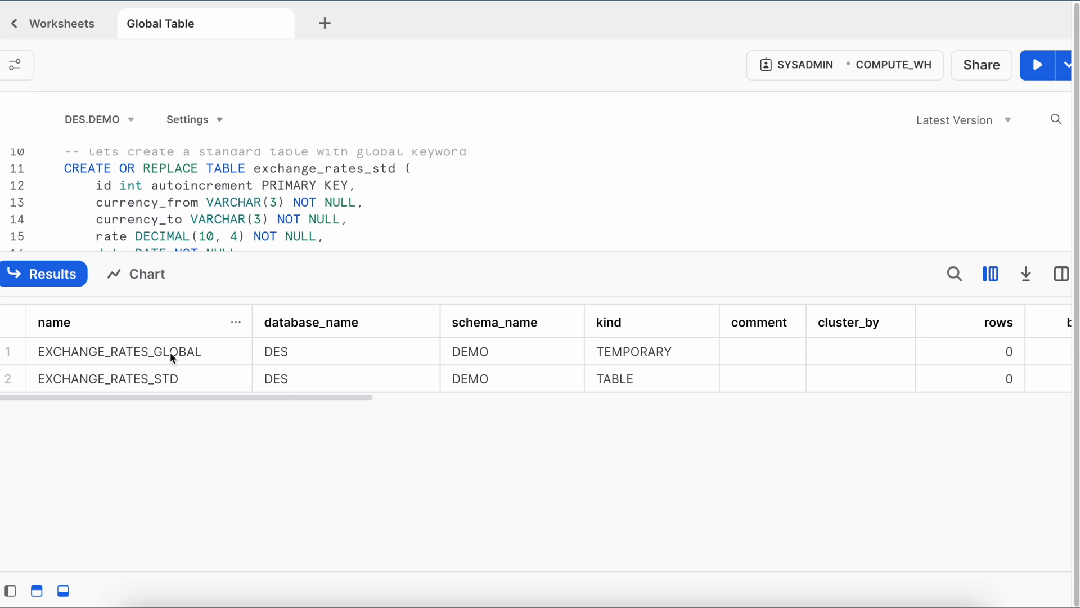
pyautogui.moveTo(633, 343)
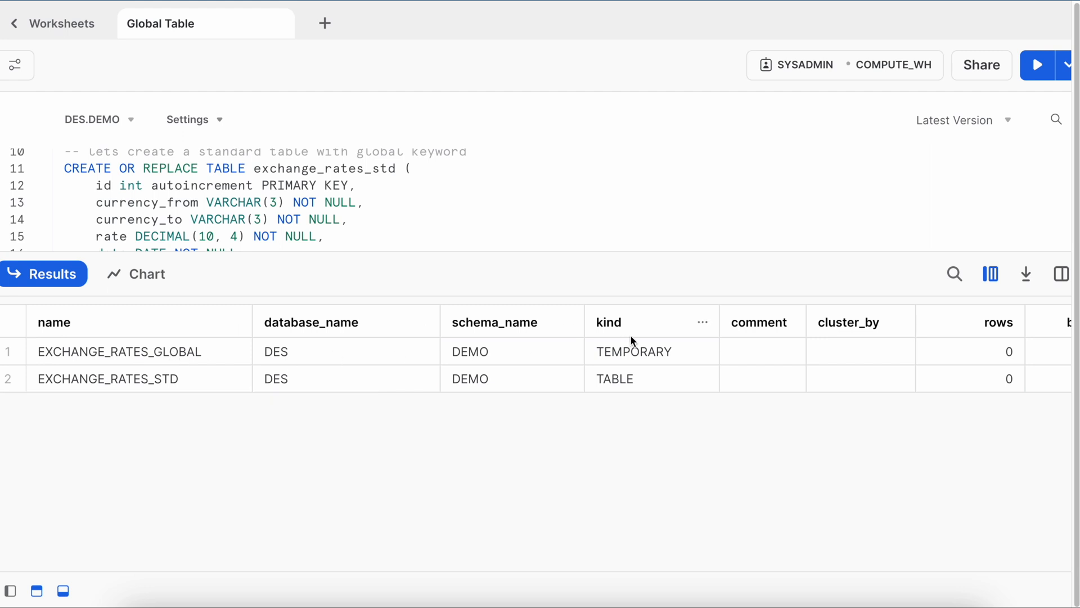